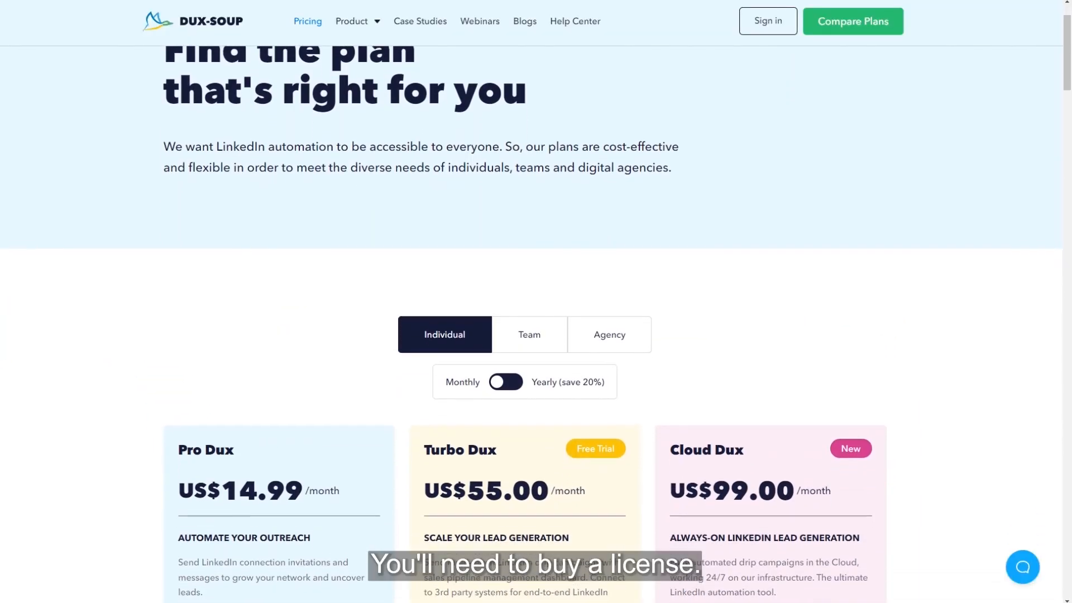
- Choose yearly billing on the Pricing page and begin the Cloud Dux purchase
{"action": "scroll", "scroll_direction": "down", "scroll_amount": 3}
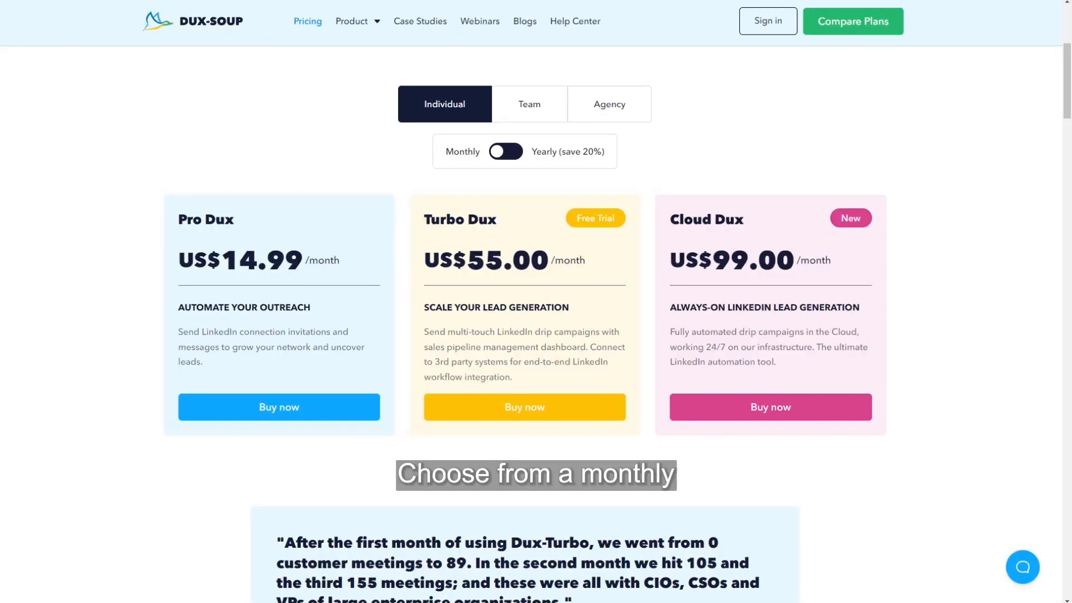
{"action": "left_click", "coordinate": [505, 151]}
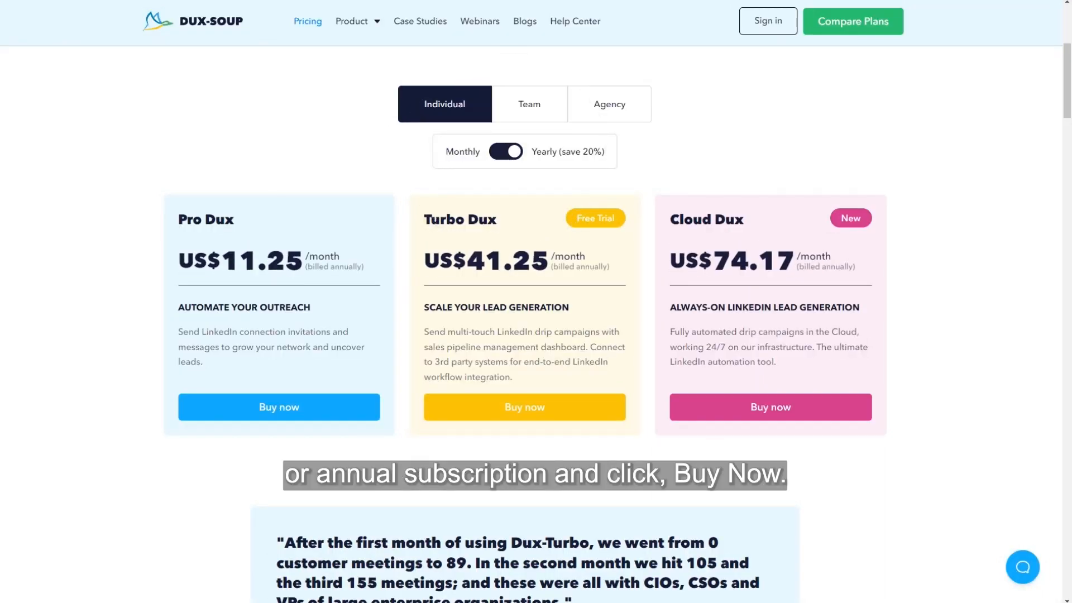
{"action": "left_click", "coordinate": [769, 406]}
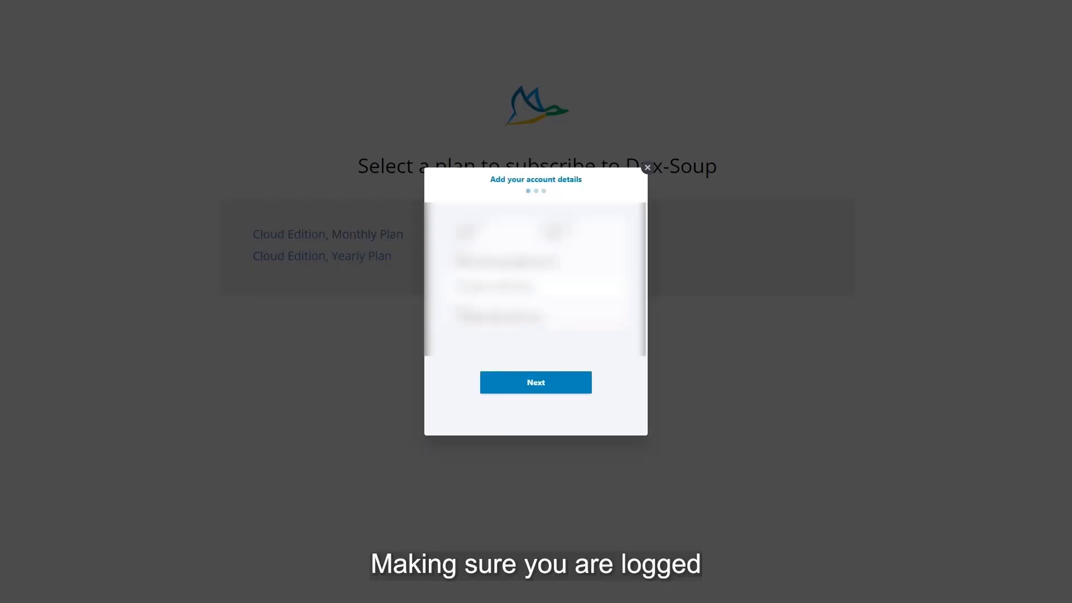
- Continue past account details, keep Terms accepted and pay the $99.00 Cloud Edition subscription
{"action": "left_click", "coordinate": [535, 382]}
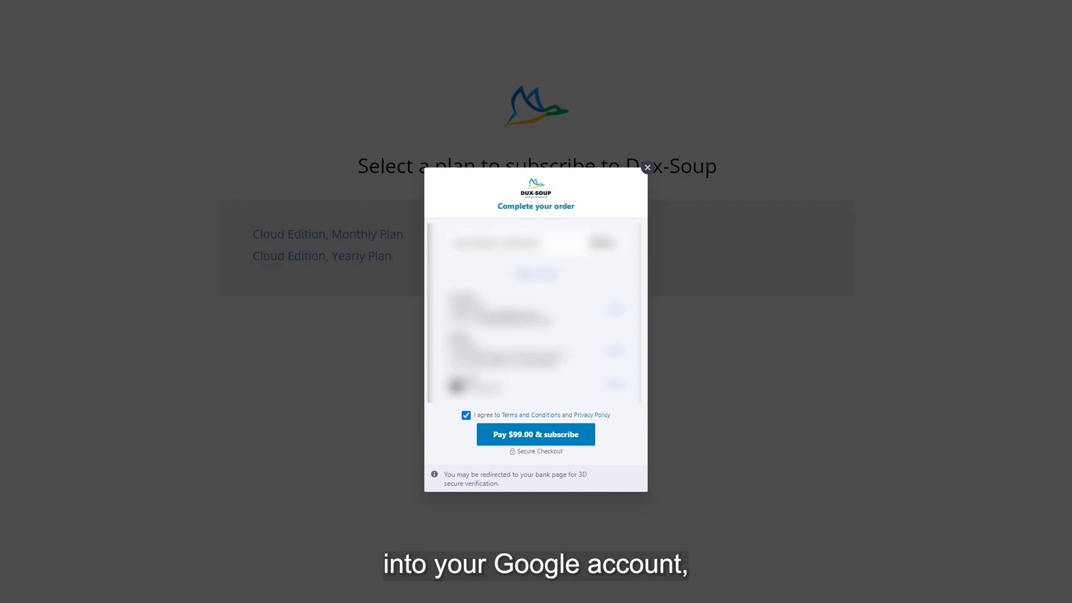
{"action": "left_click", "coordinate": [535, 434]}
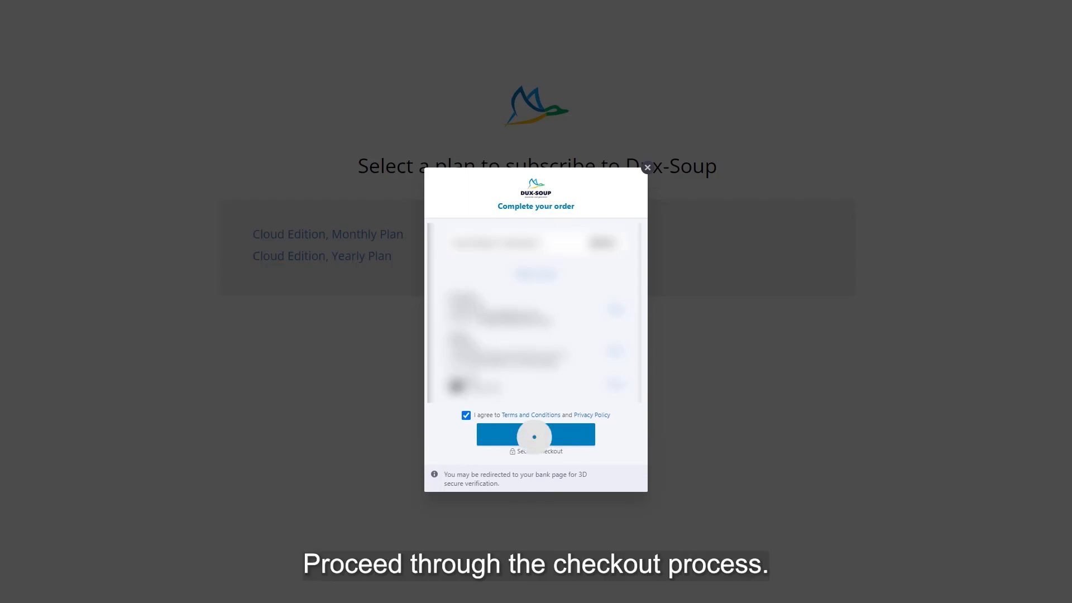
{"action": "left_click", "coordinate": [534, 434]}
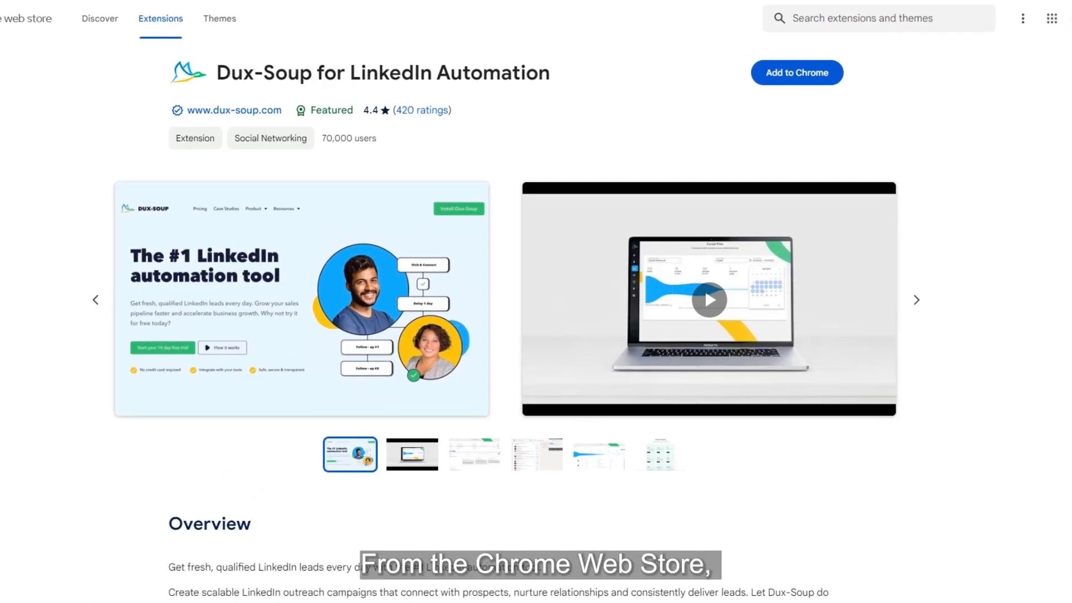
- Add the Dux-Soup for LinkedIn Automation extension to Chrome and confirm
{"action": "left_click", "coordinate": [796, 73]}
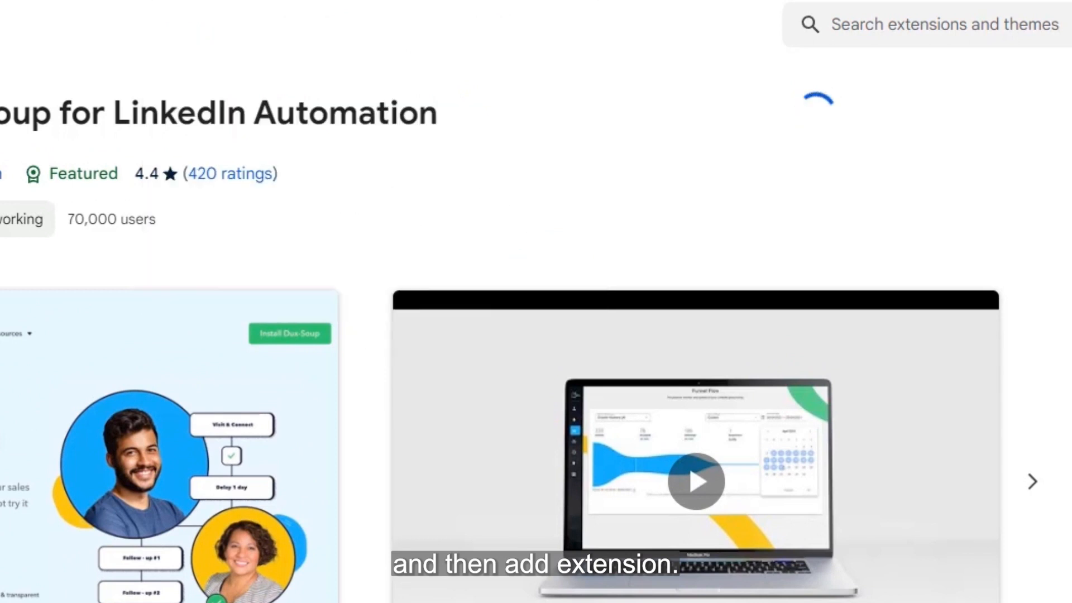
{"action": "left_click", "coordinate": [289, 334]}
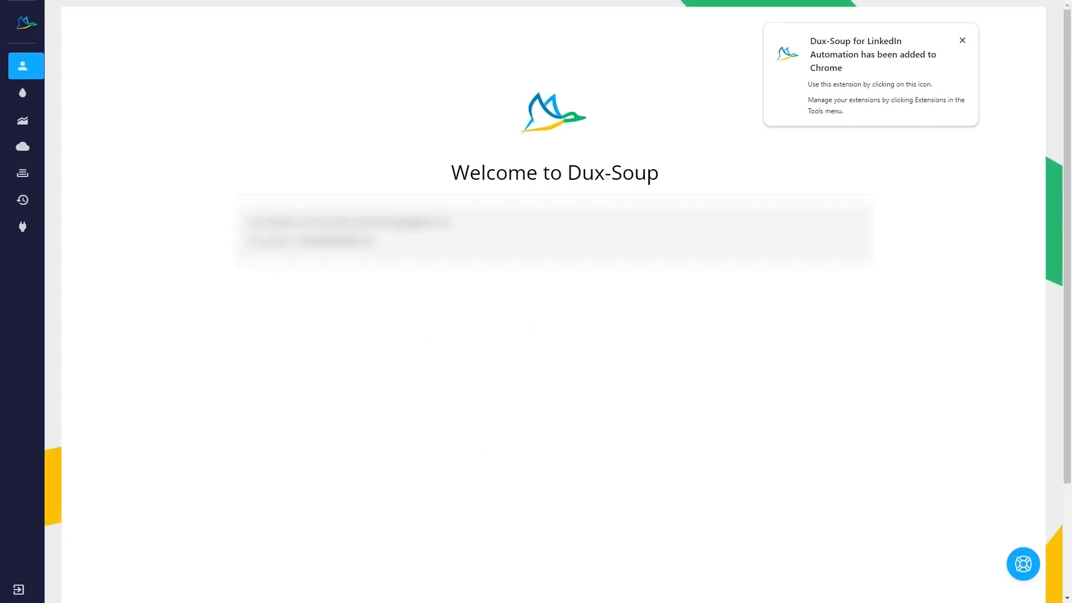
- Visit the Drip Campaigns page listing the LinkedIn campaigns, then return to the welcome page
{"action": "left_click", "coordinate": [914, 56]}
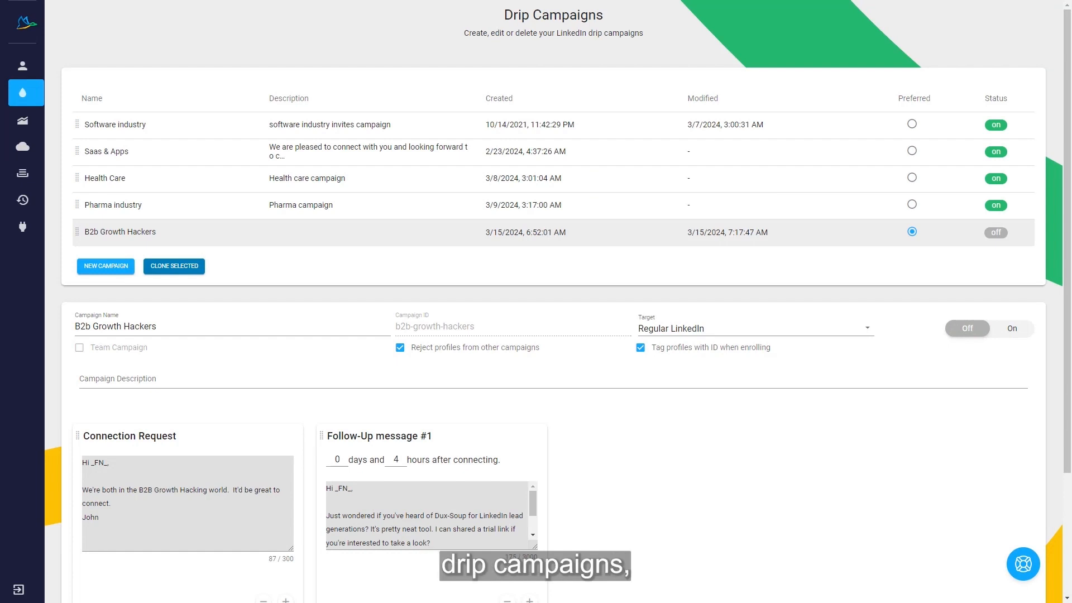
{"action": "left_click", "coordinate": [26, 120]}
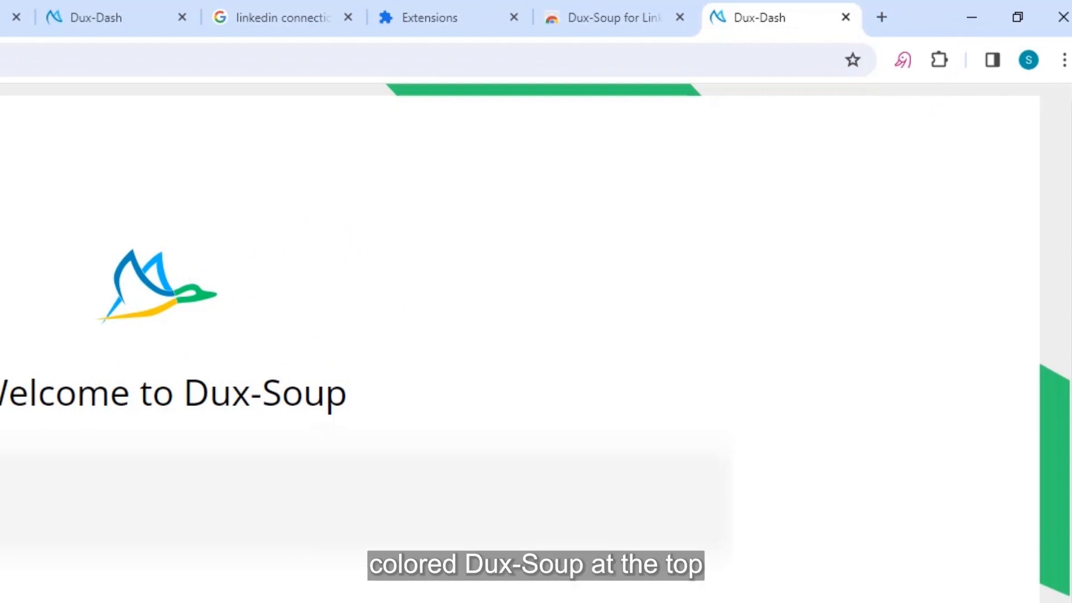
- Reach the extension's Options page via the Dux-Soup toolbar popup's gear icon
{"action": "left_click", "coordinate": [903, 59]}
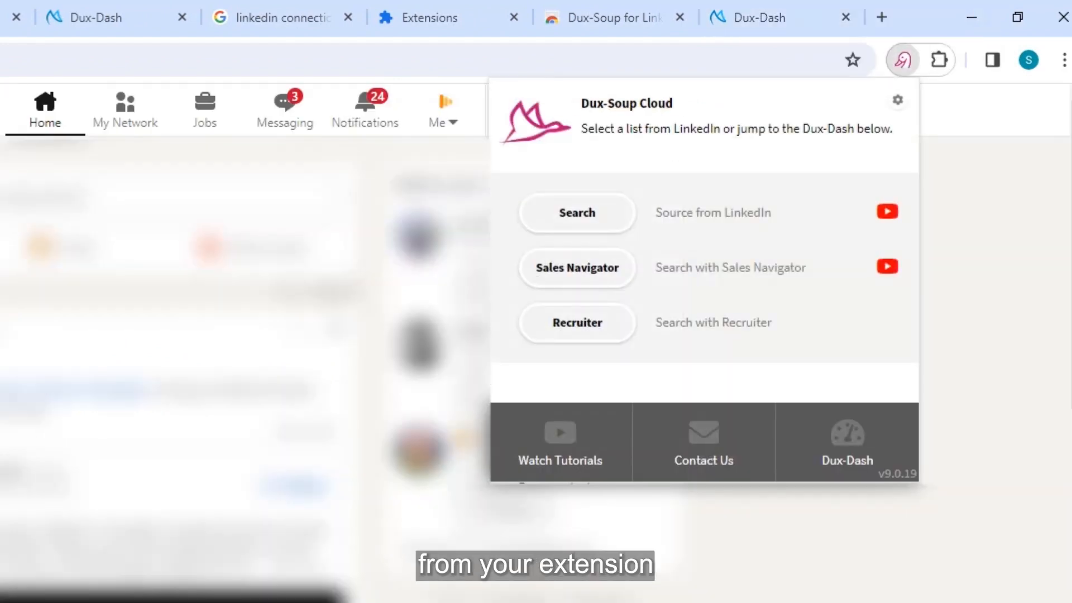
{"action": "left_click", "coordinate": [897, 99]}
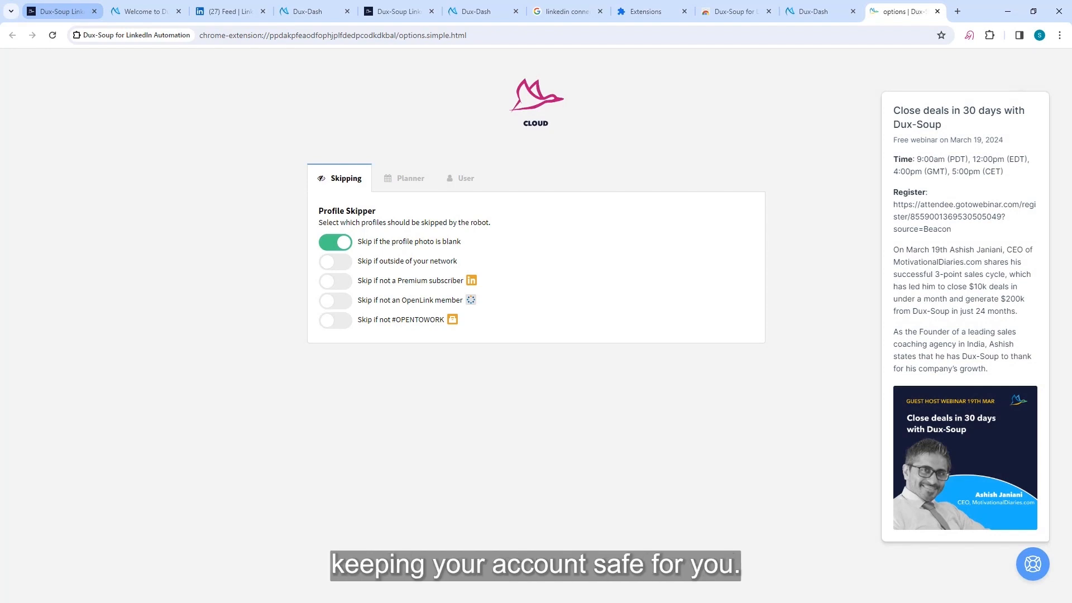
- Set User Type to expert on the User tab and confirm the advanced-options dialog
{"action": "left_click", "coordinate": [460, 178]}
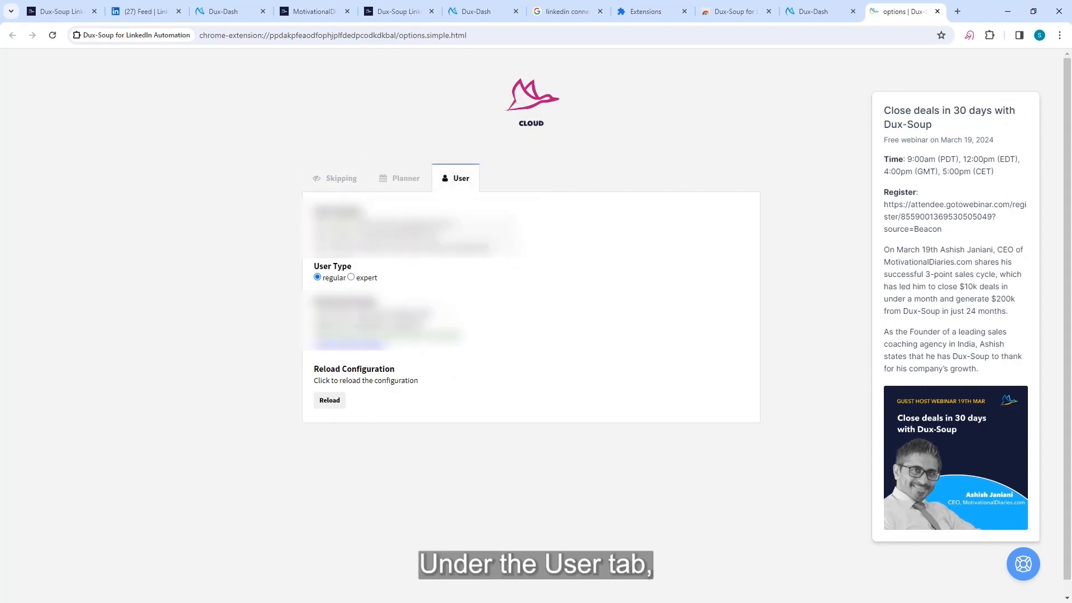
{"action": "left_click", "coordinate": [351, 277]}
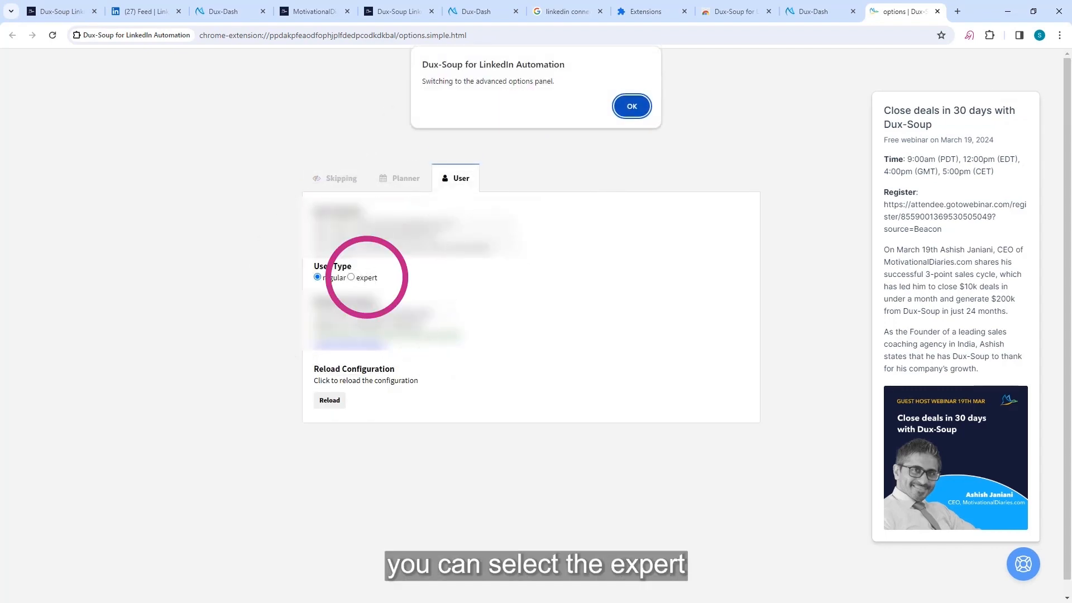
{"action": "left_click", "coordinate": [629, 107]}
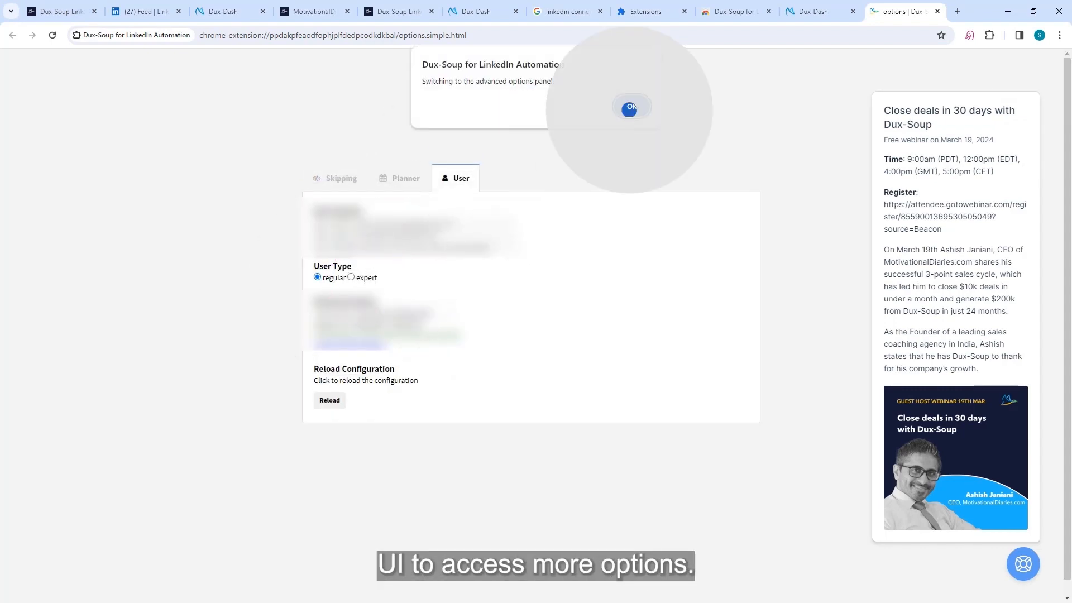
{"action": "left_click", "coordinate": [630, 107]}
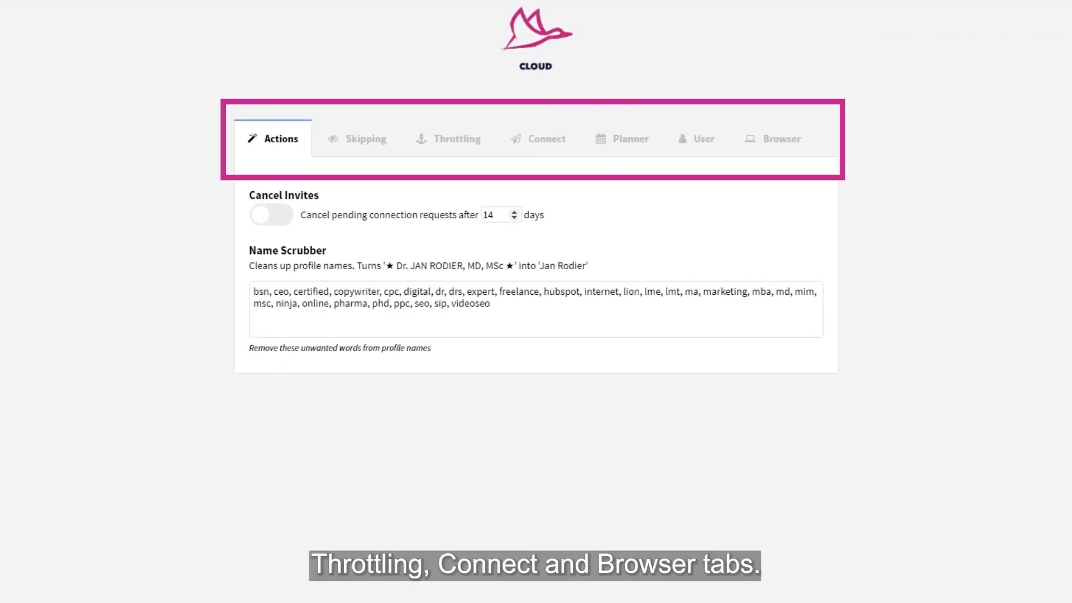
- Enable Cancel Invites on the Actions tab, then browse the Skipping settings
{"action": "left_click", "coordinate": [270, 214]}
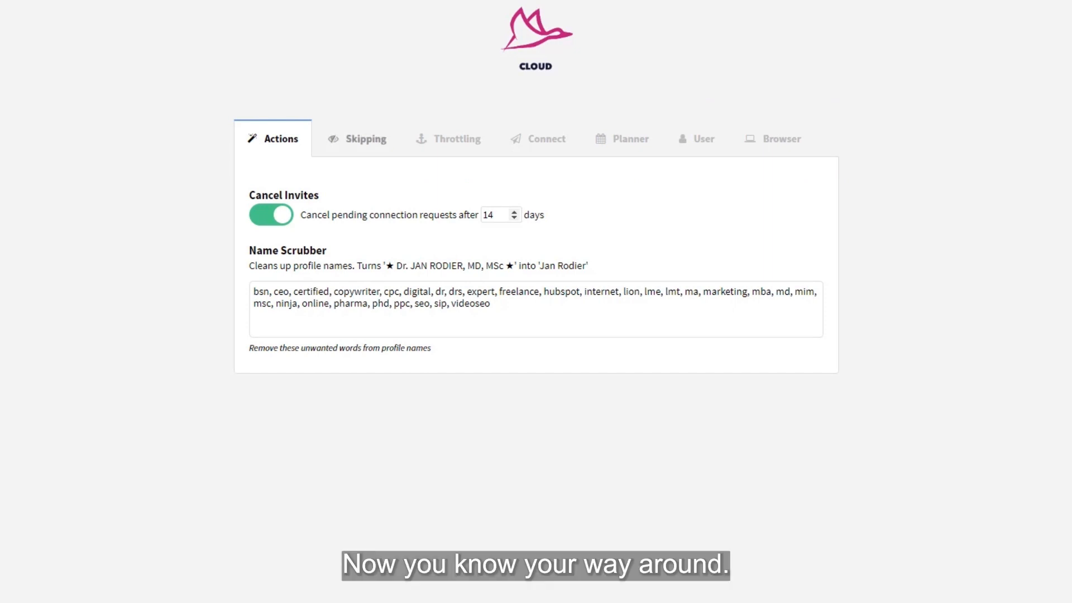
{"action": "left_click", "coordinate": [356, 139]}
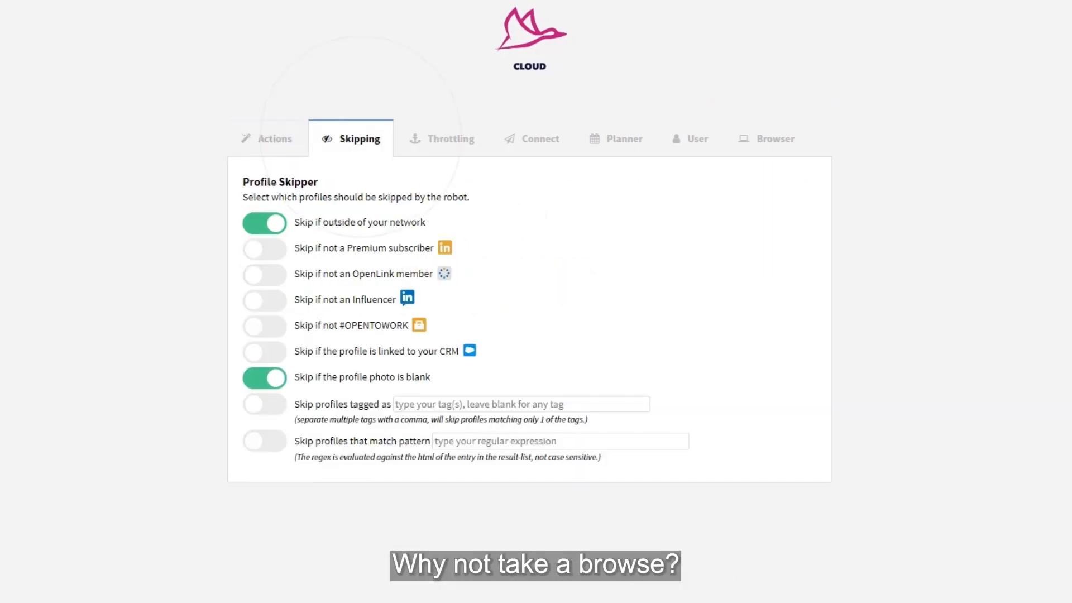
{"action": "left_click", "coordinate": [616, 139]}
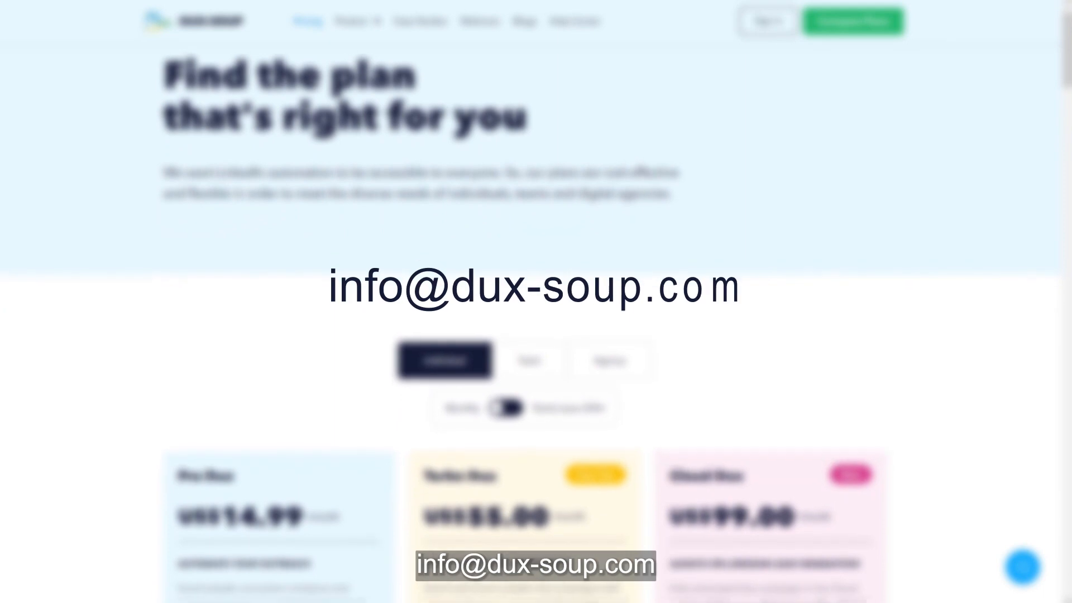
{"action": "scroll", "scroll_direction": "down", "scroll_amount": 3}
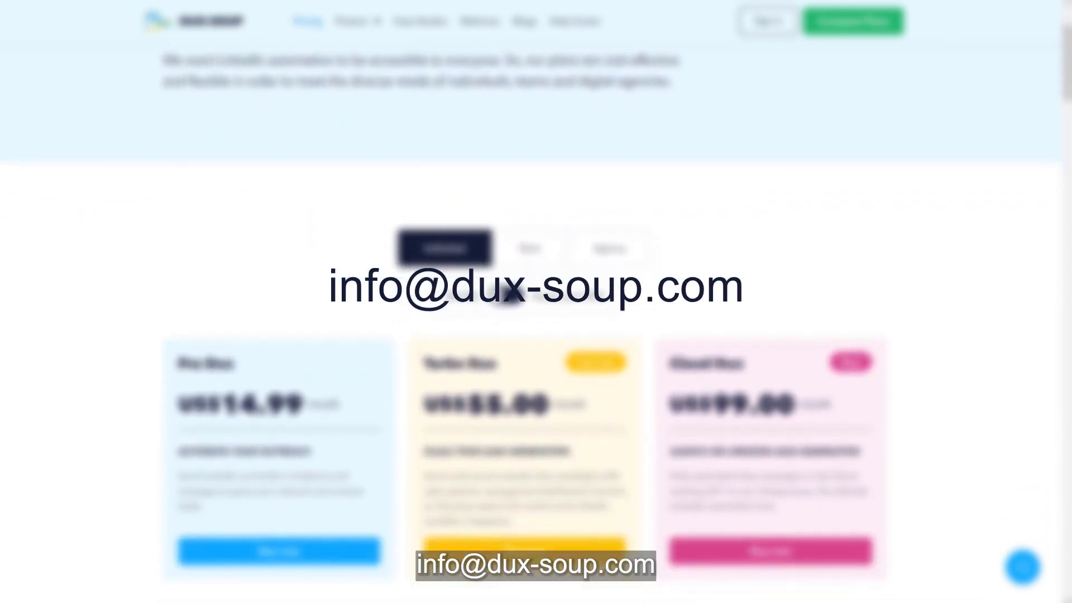